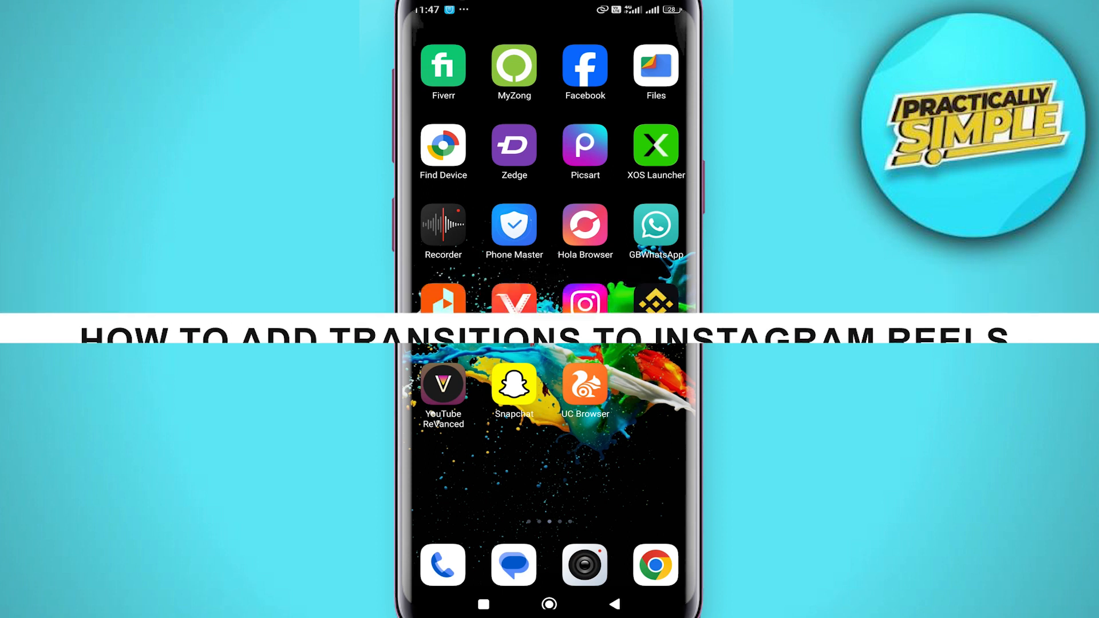
Launch Instagram from the home screen to its explore grid.
{"action": "left_click", "coordinate": [584, 303]}
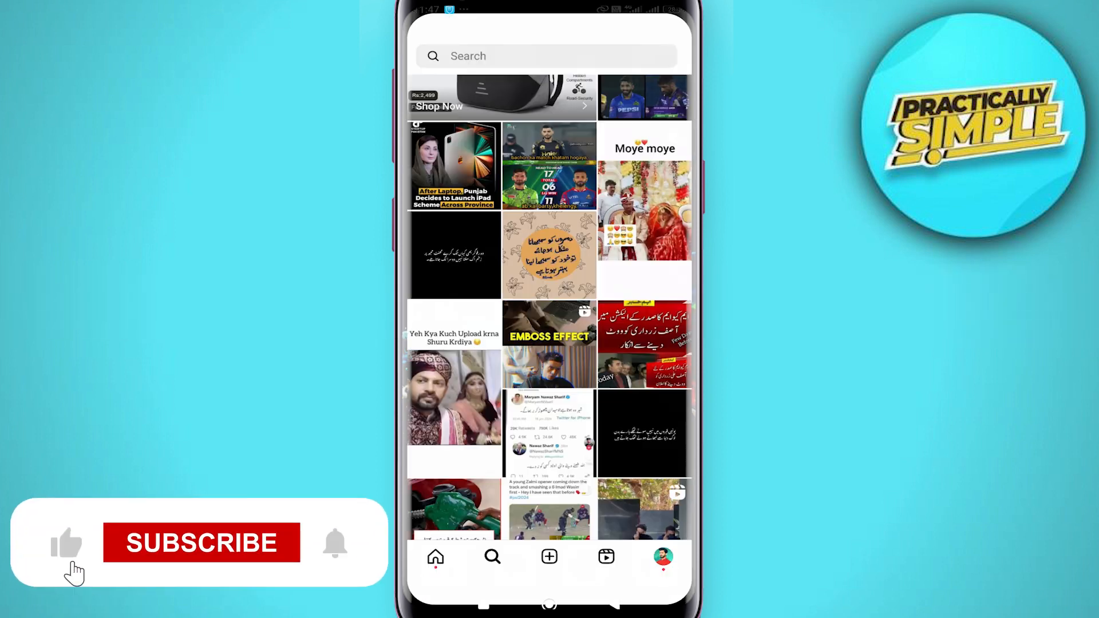
{"action": "left_click", "coordinate": [549, 557]}
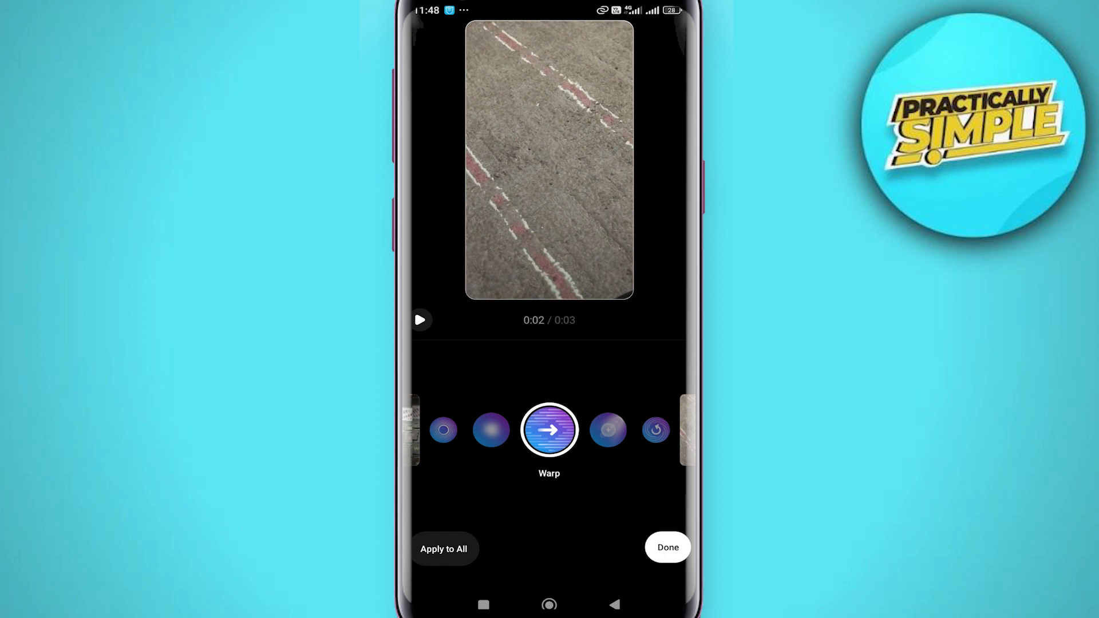
Confirm the Warp transition between the reel's two clips with Done.
{"action": "left_click", "coordinate": [666, 547]}
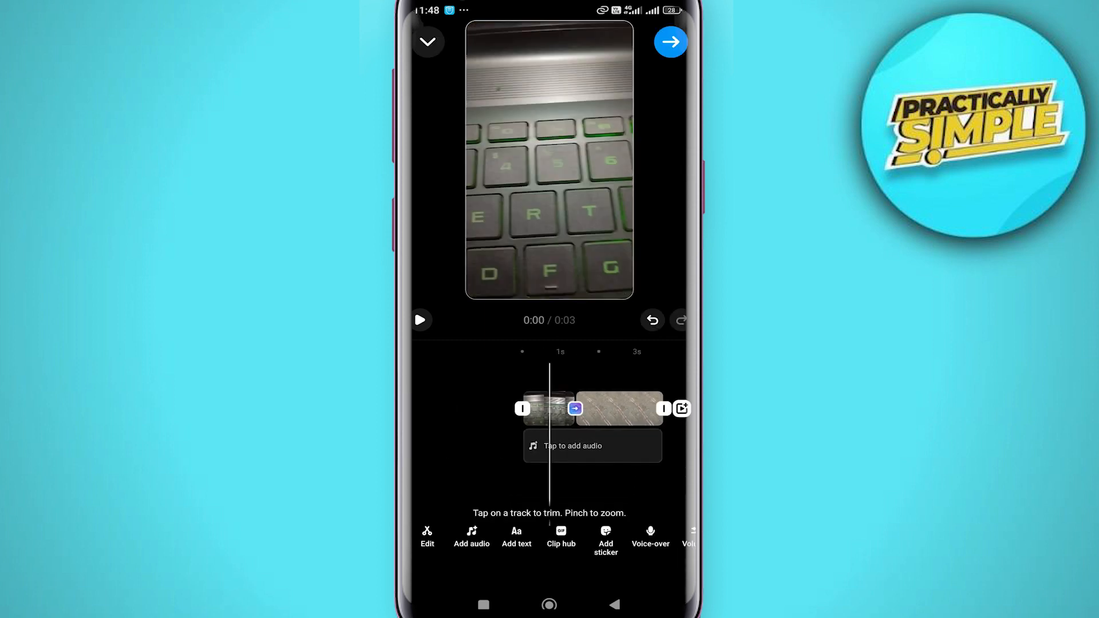